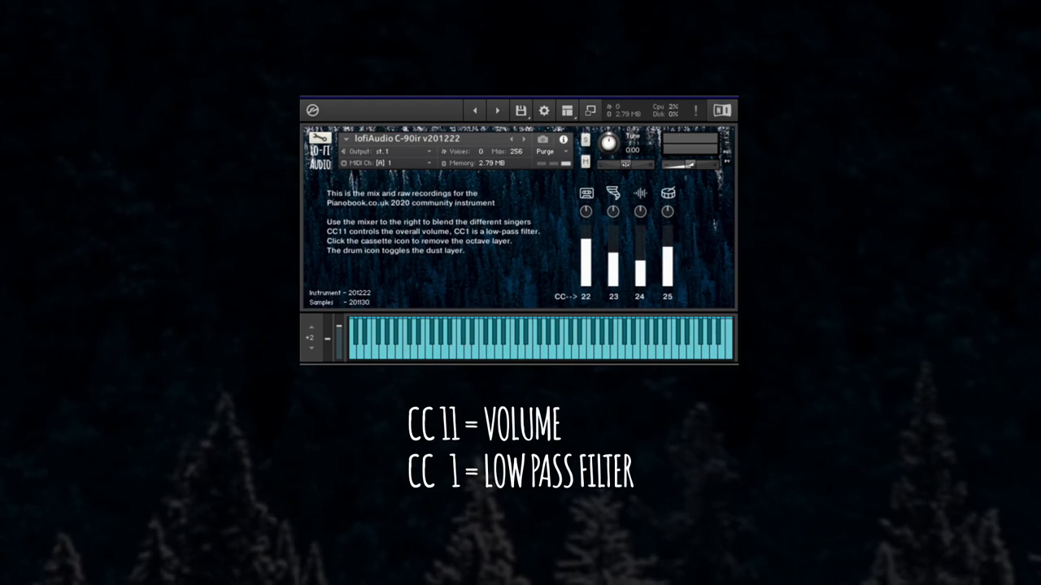
pyautogui.moveTo(570, 336)
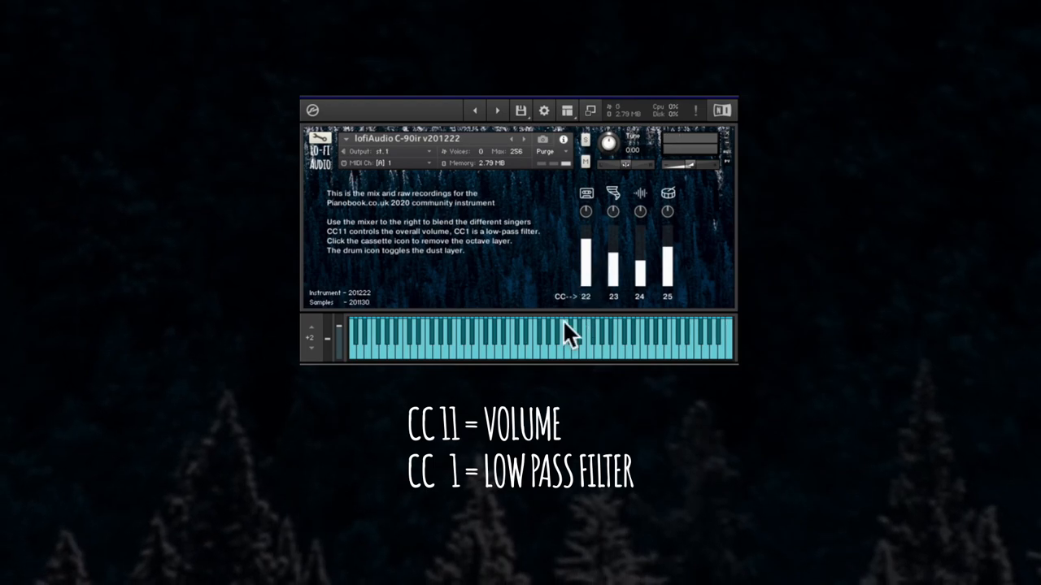
pyautogui.moveTo(614, 342)
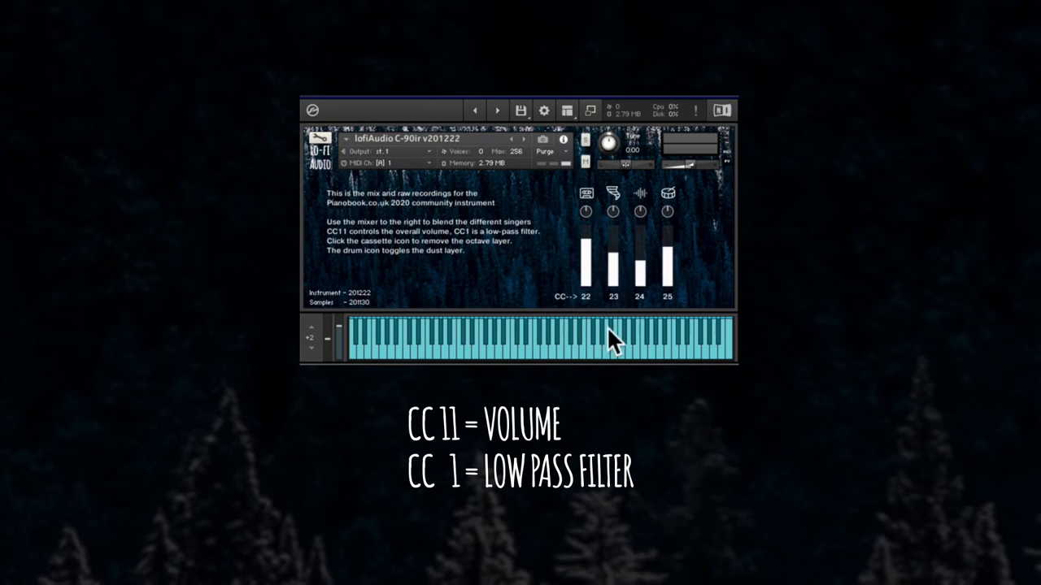
pyautogui.moveTo(550, 292)
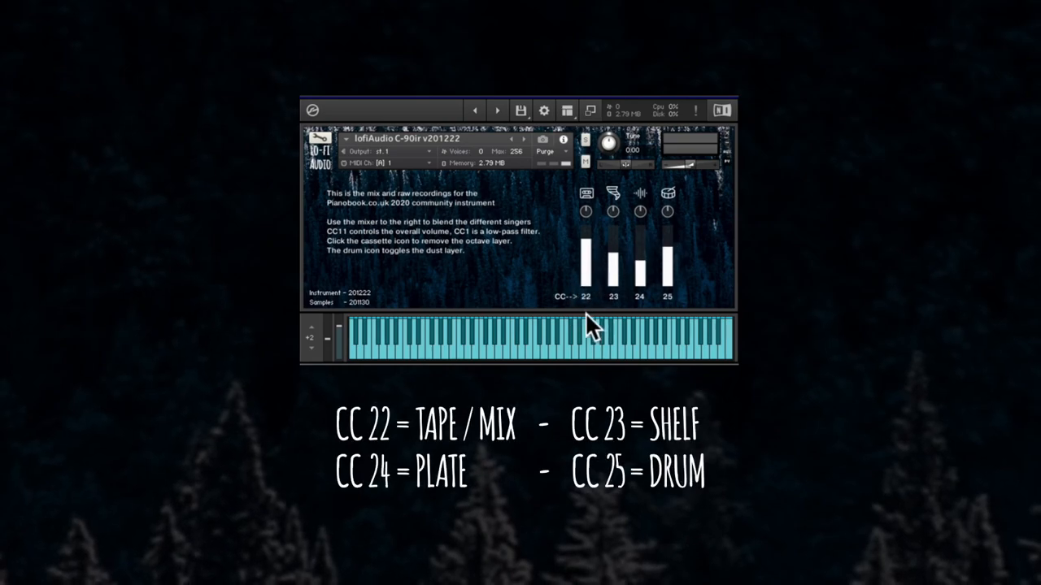
pyautogui.moveTo(593, 229)
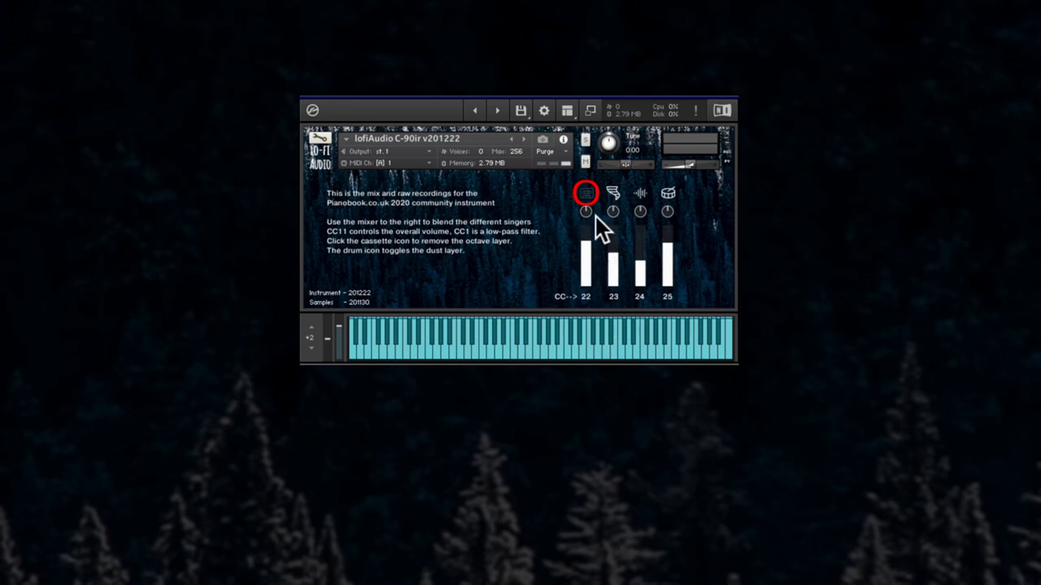
# - Remove the octave layer from the tape channel so all four channels sit silent
pyautogui.click(585, 194)
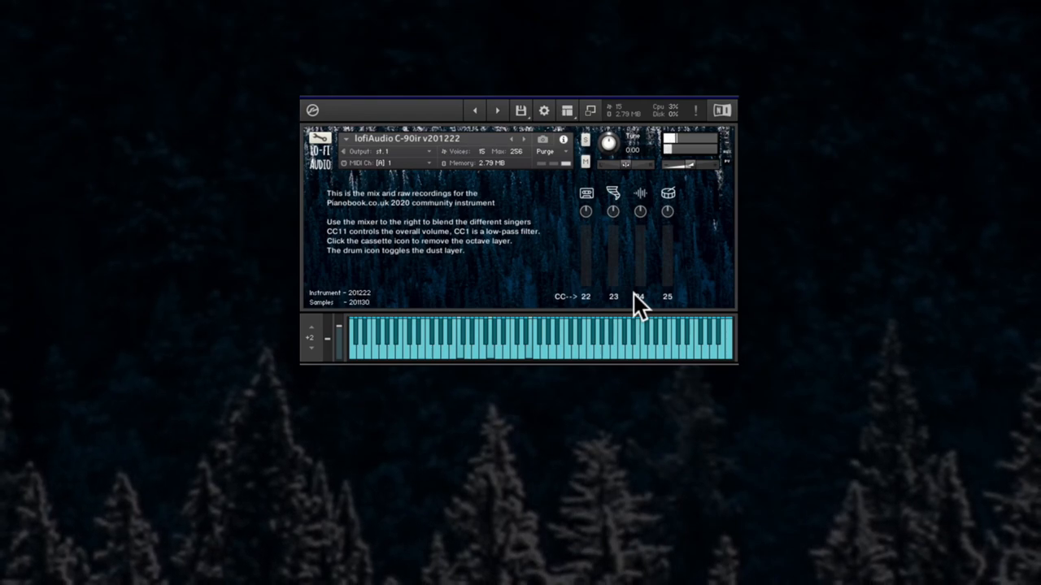
pyautogui.moveTo(714, 247)
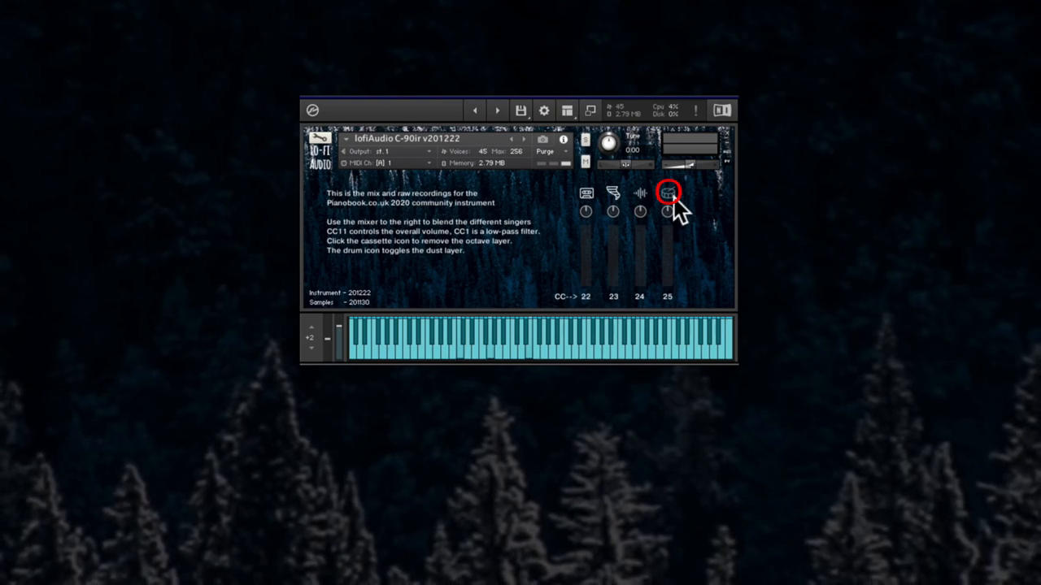
# - Toggle the dust layer on the drum channel while only tape plays at full
pyautogui.click(667, 193)
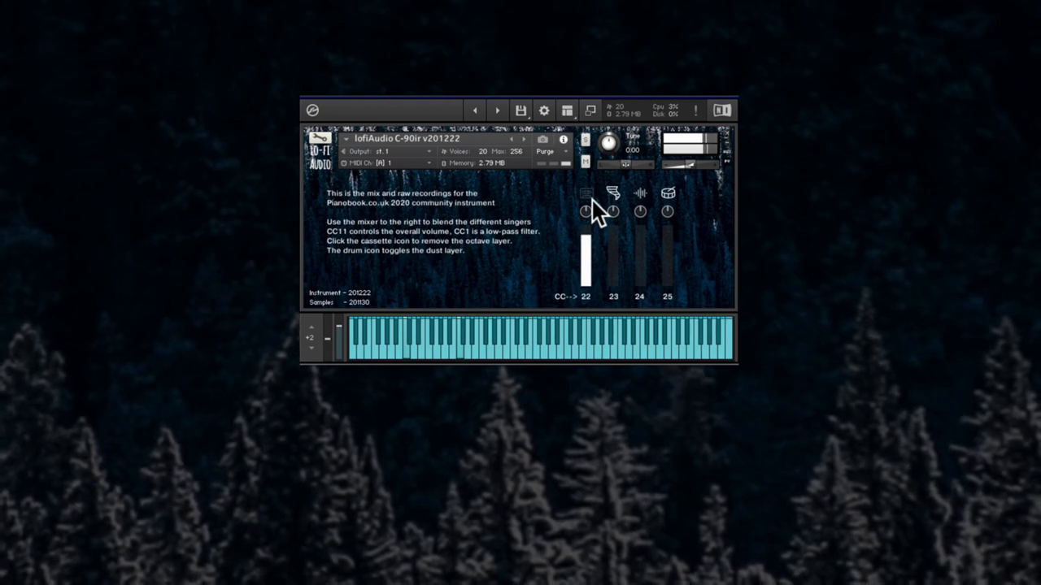
# - Silence the tape channel so the plate channel alone plays at full level
pyautogui.click(585, 194)
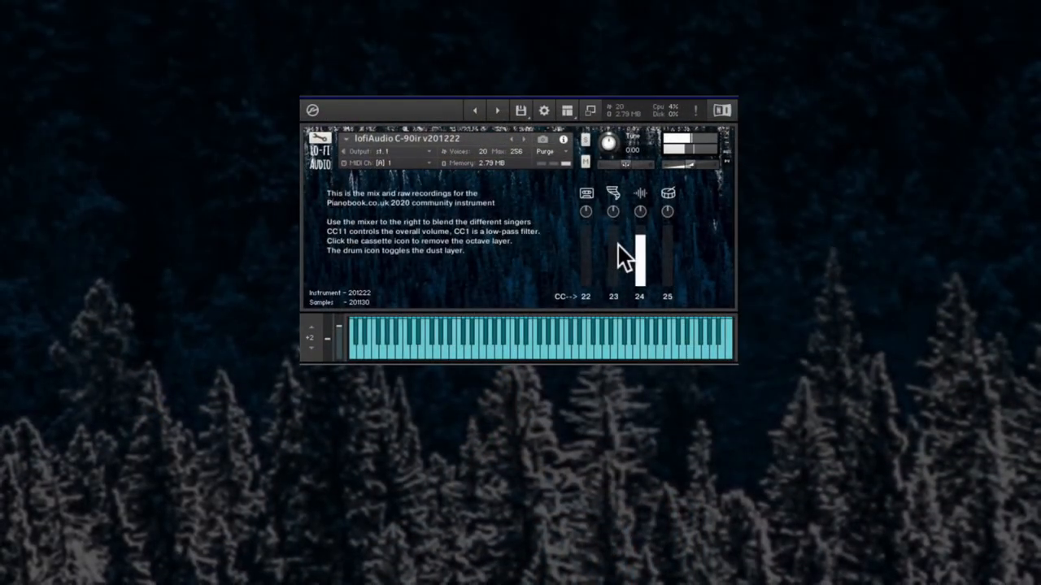
# - Raise the CC 25 drum fader to full so only the drum channel sounds
pyautogui.moveTo(639, 252); pyautogui.dragTo(666, 252)
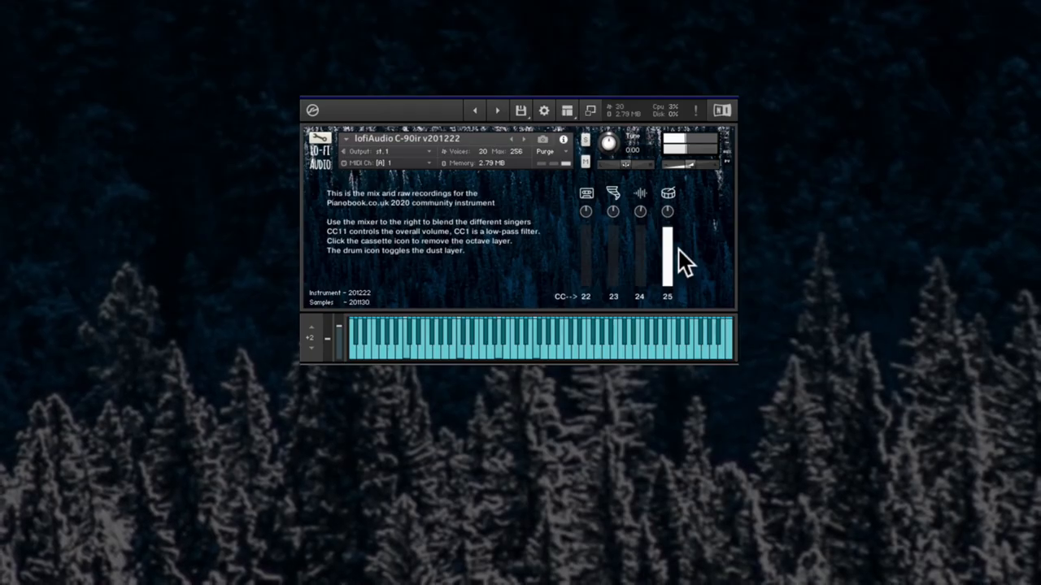